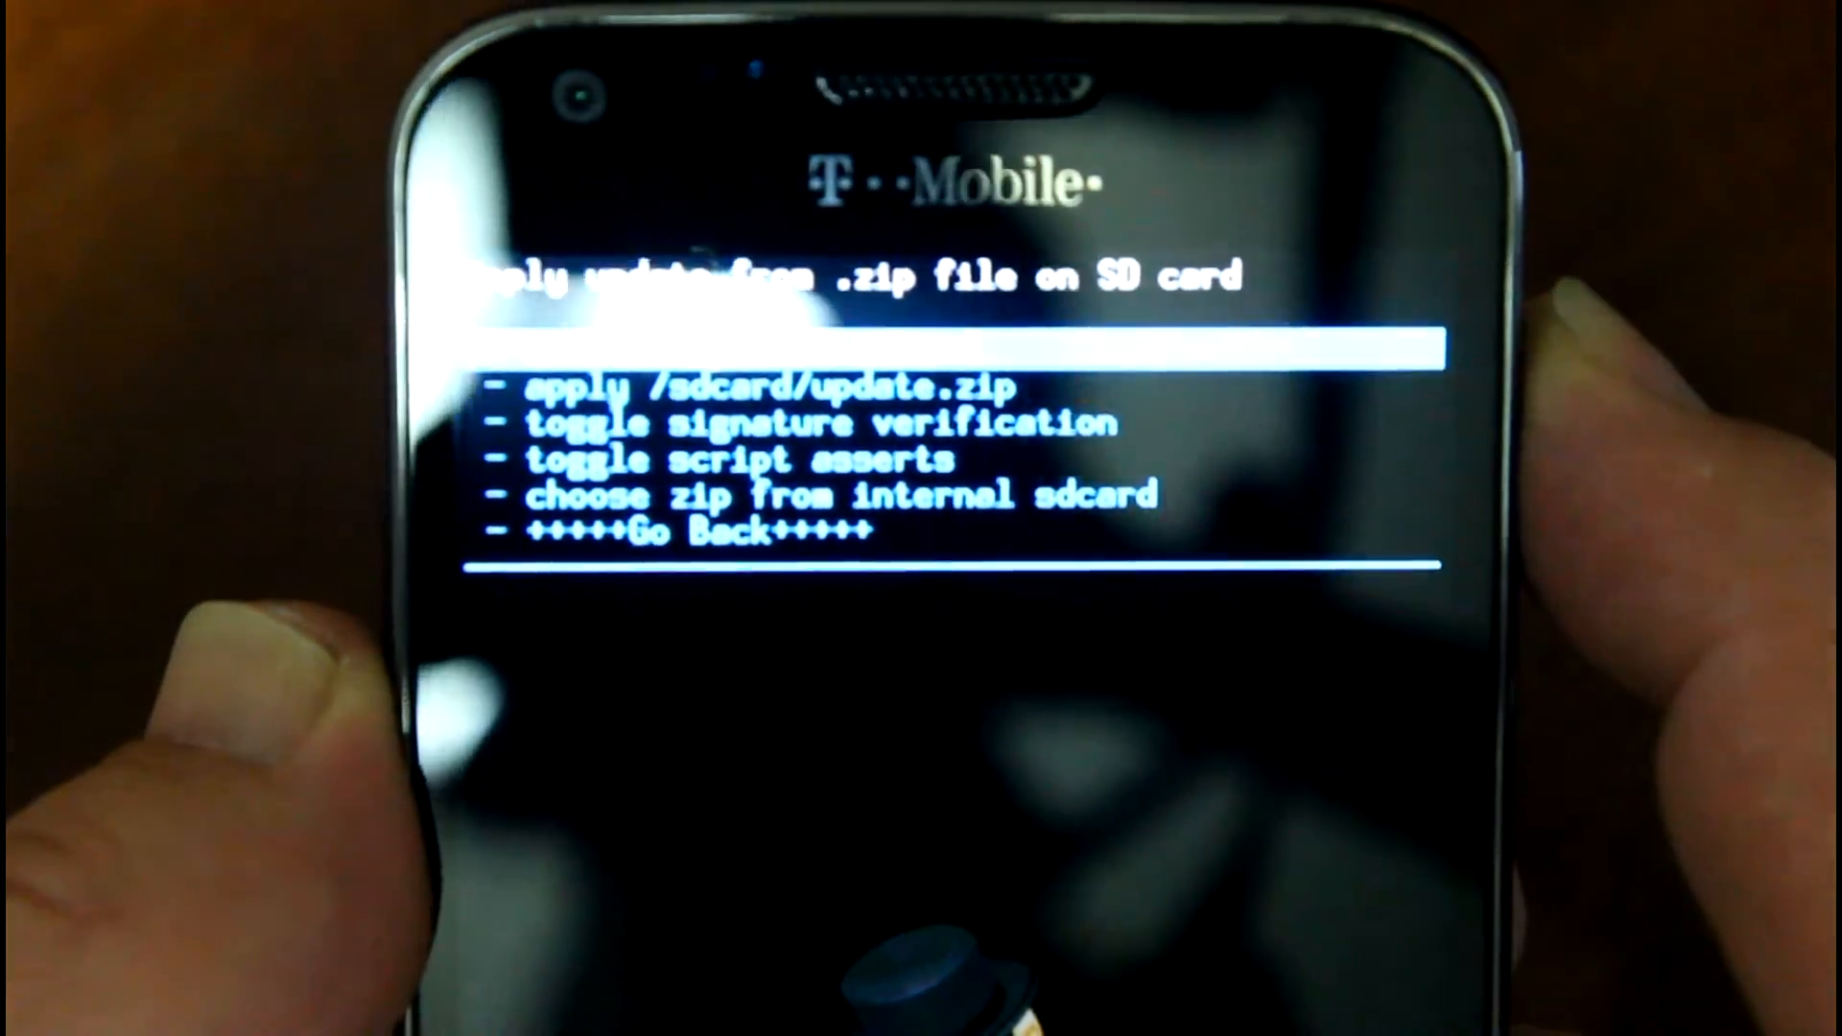
- Pick DARKSIDE.SUPER.WIPE_EXT4.zip from the internal SD card to reach its install confirmation
left_click(841, 496)
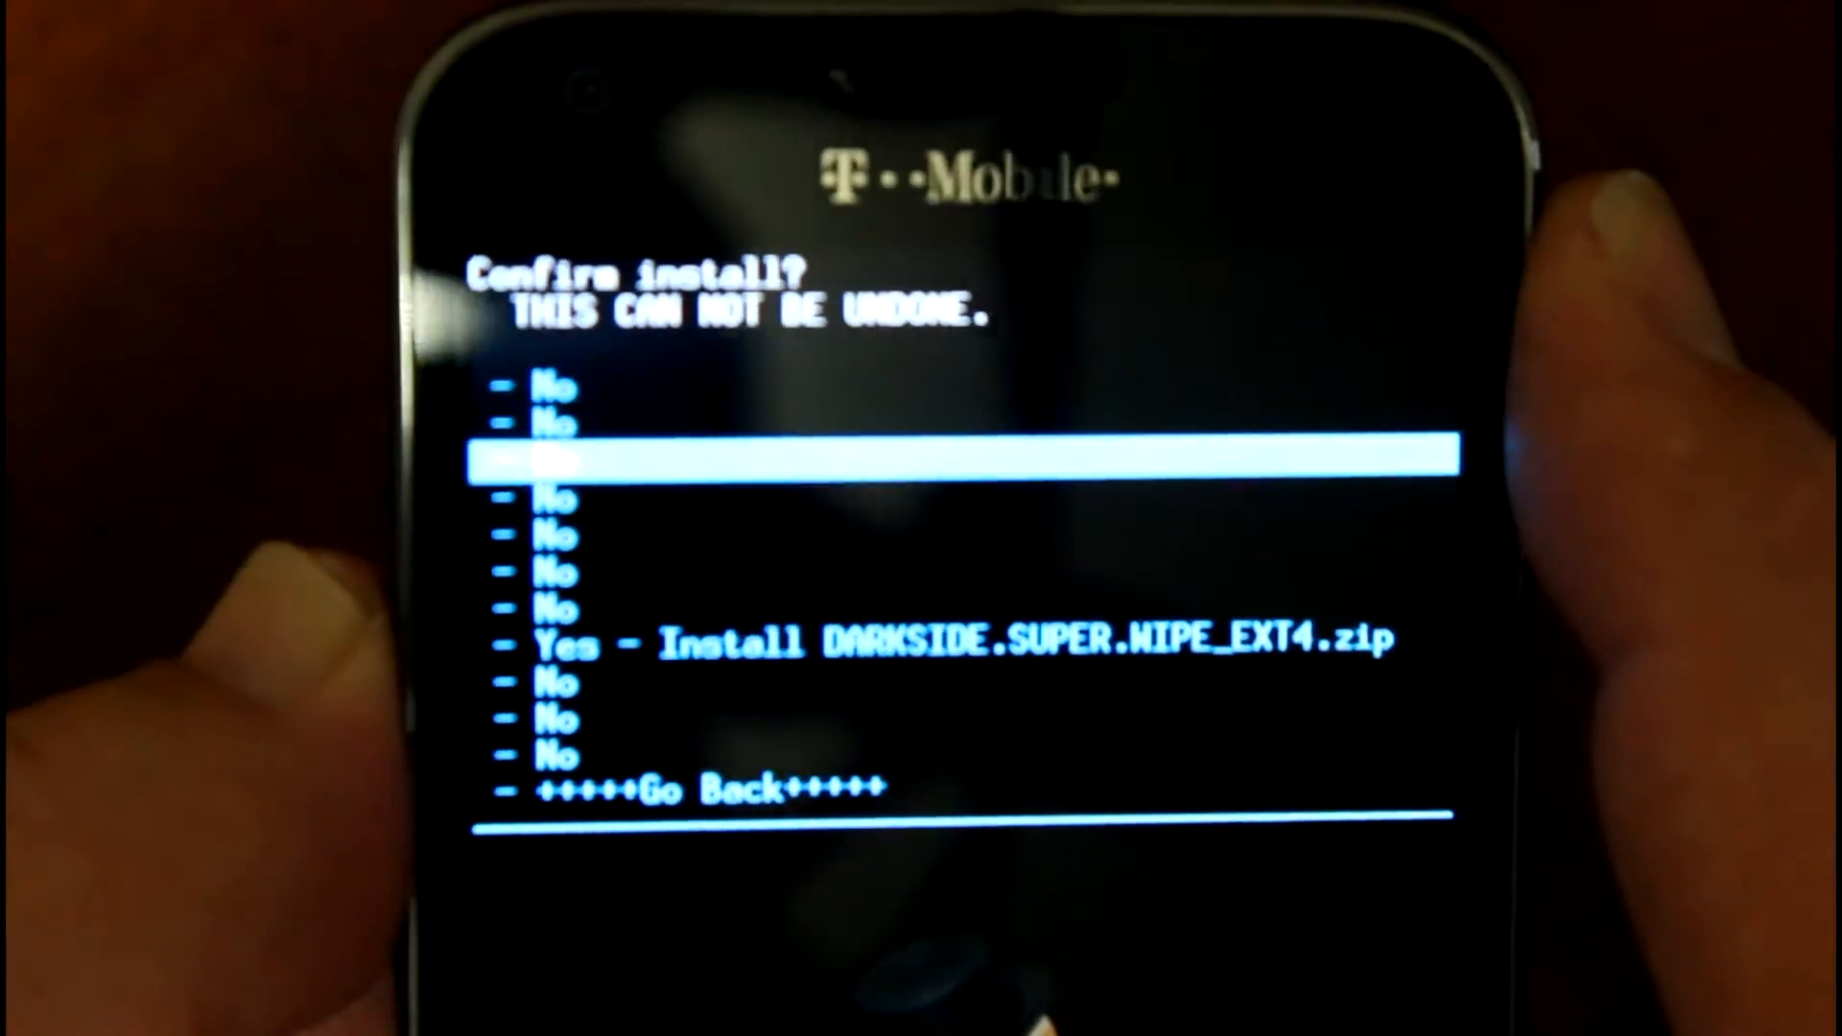
key("Down")
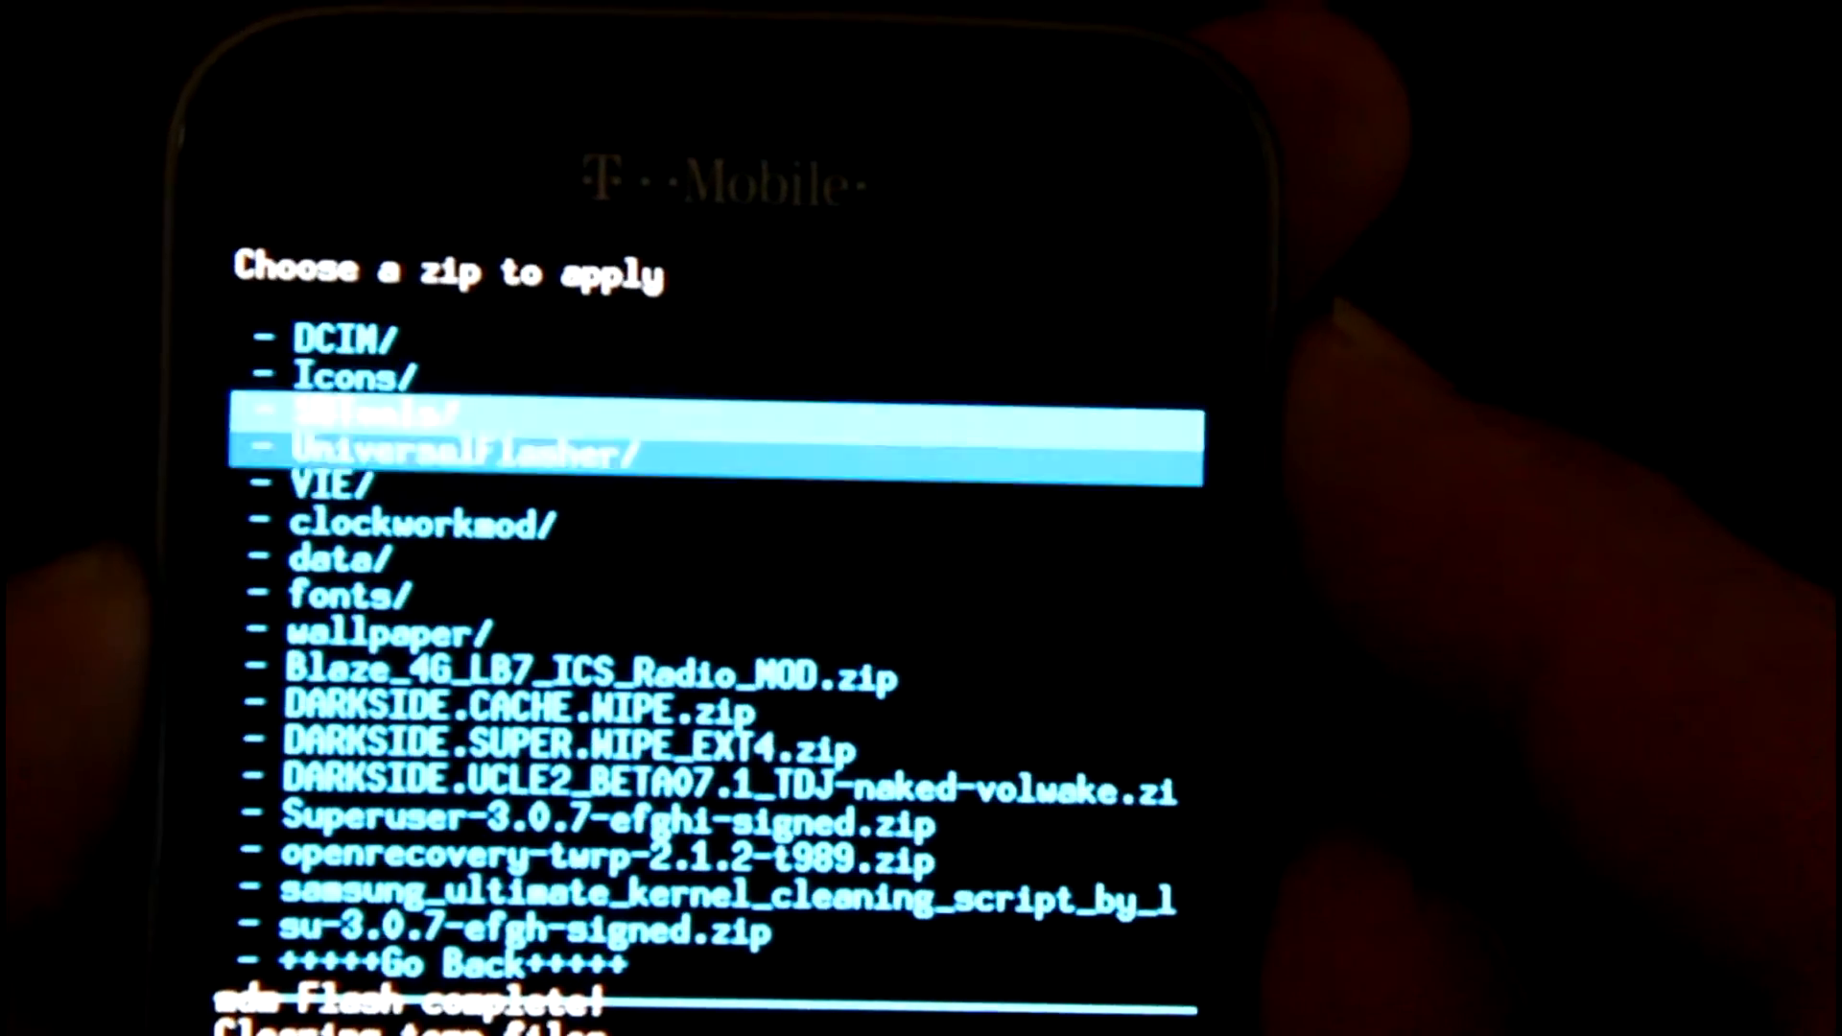
- Select the DARKSIDE.UCLE2_BETA07.1_TDJ-naked ROM zip and highlight 'Yes - Install'
key("down")
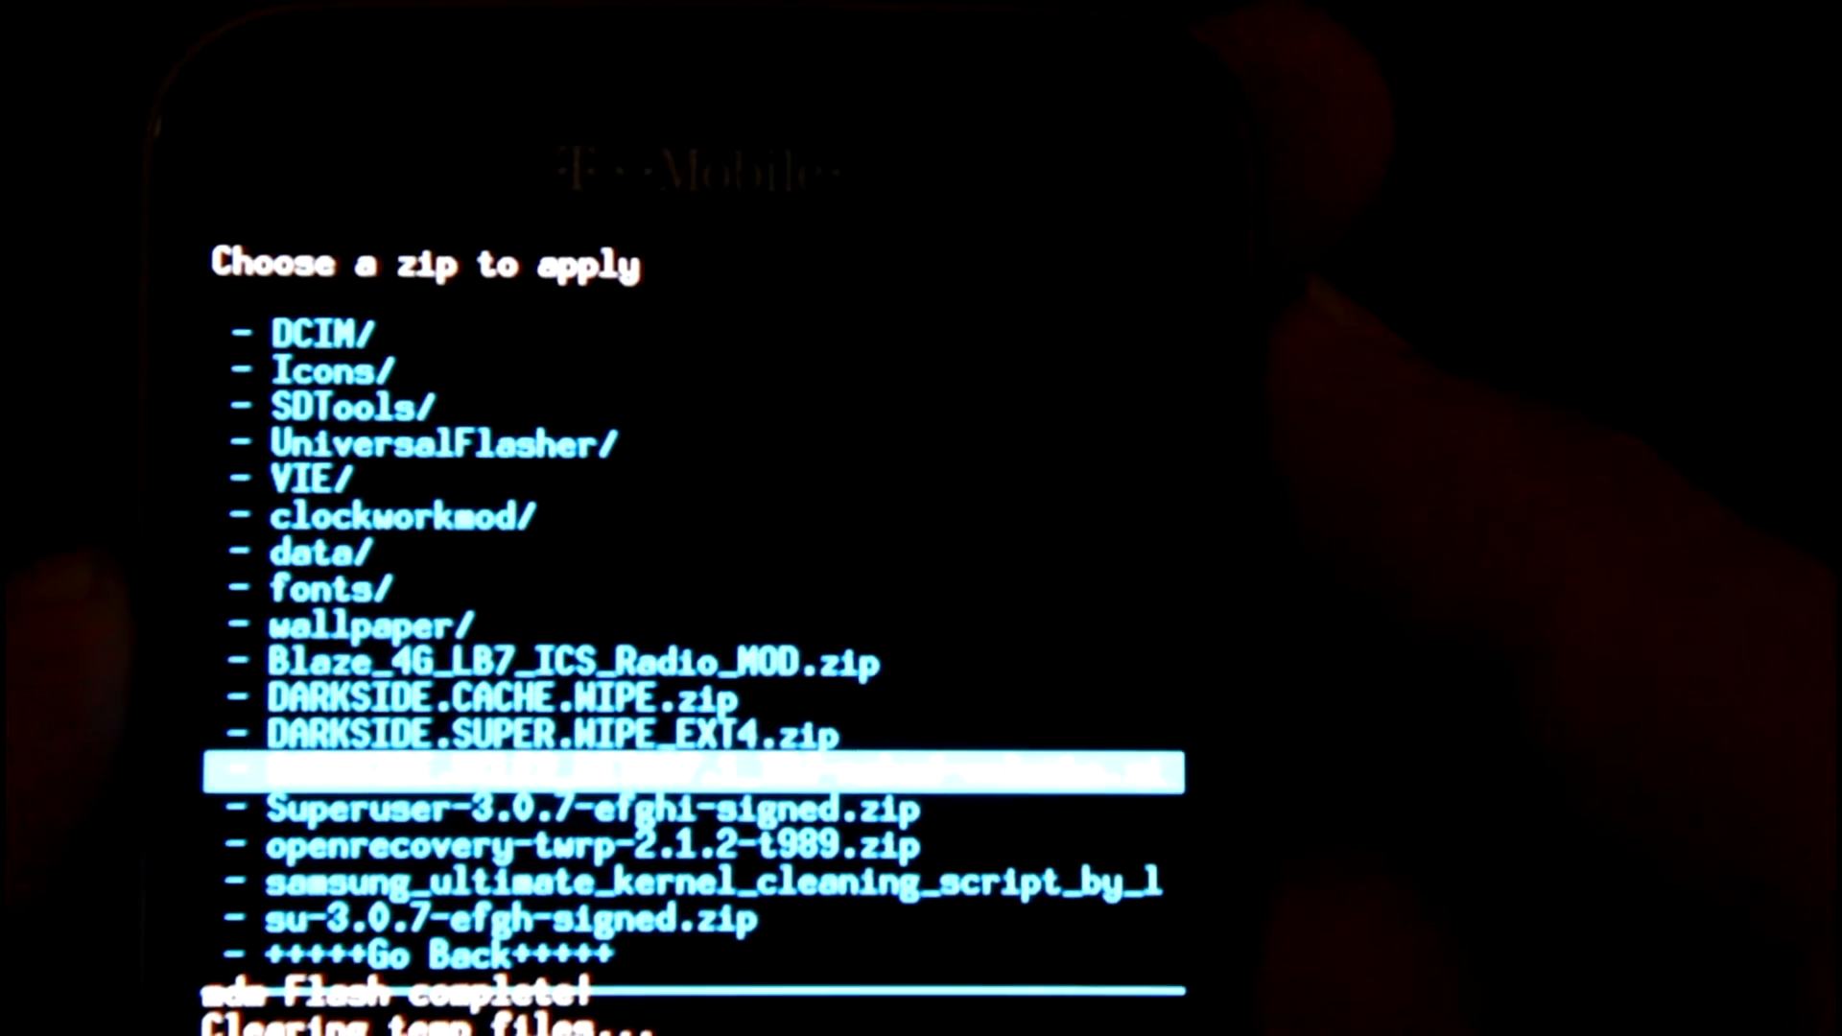
left_click(701, 774)
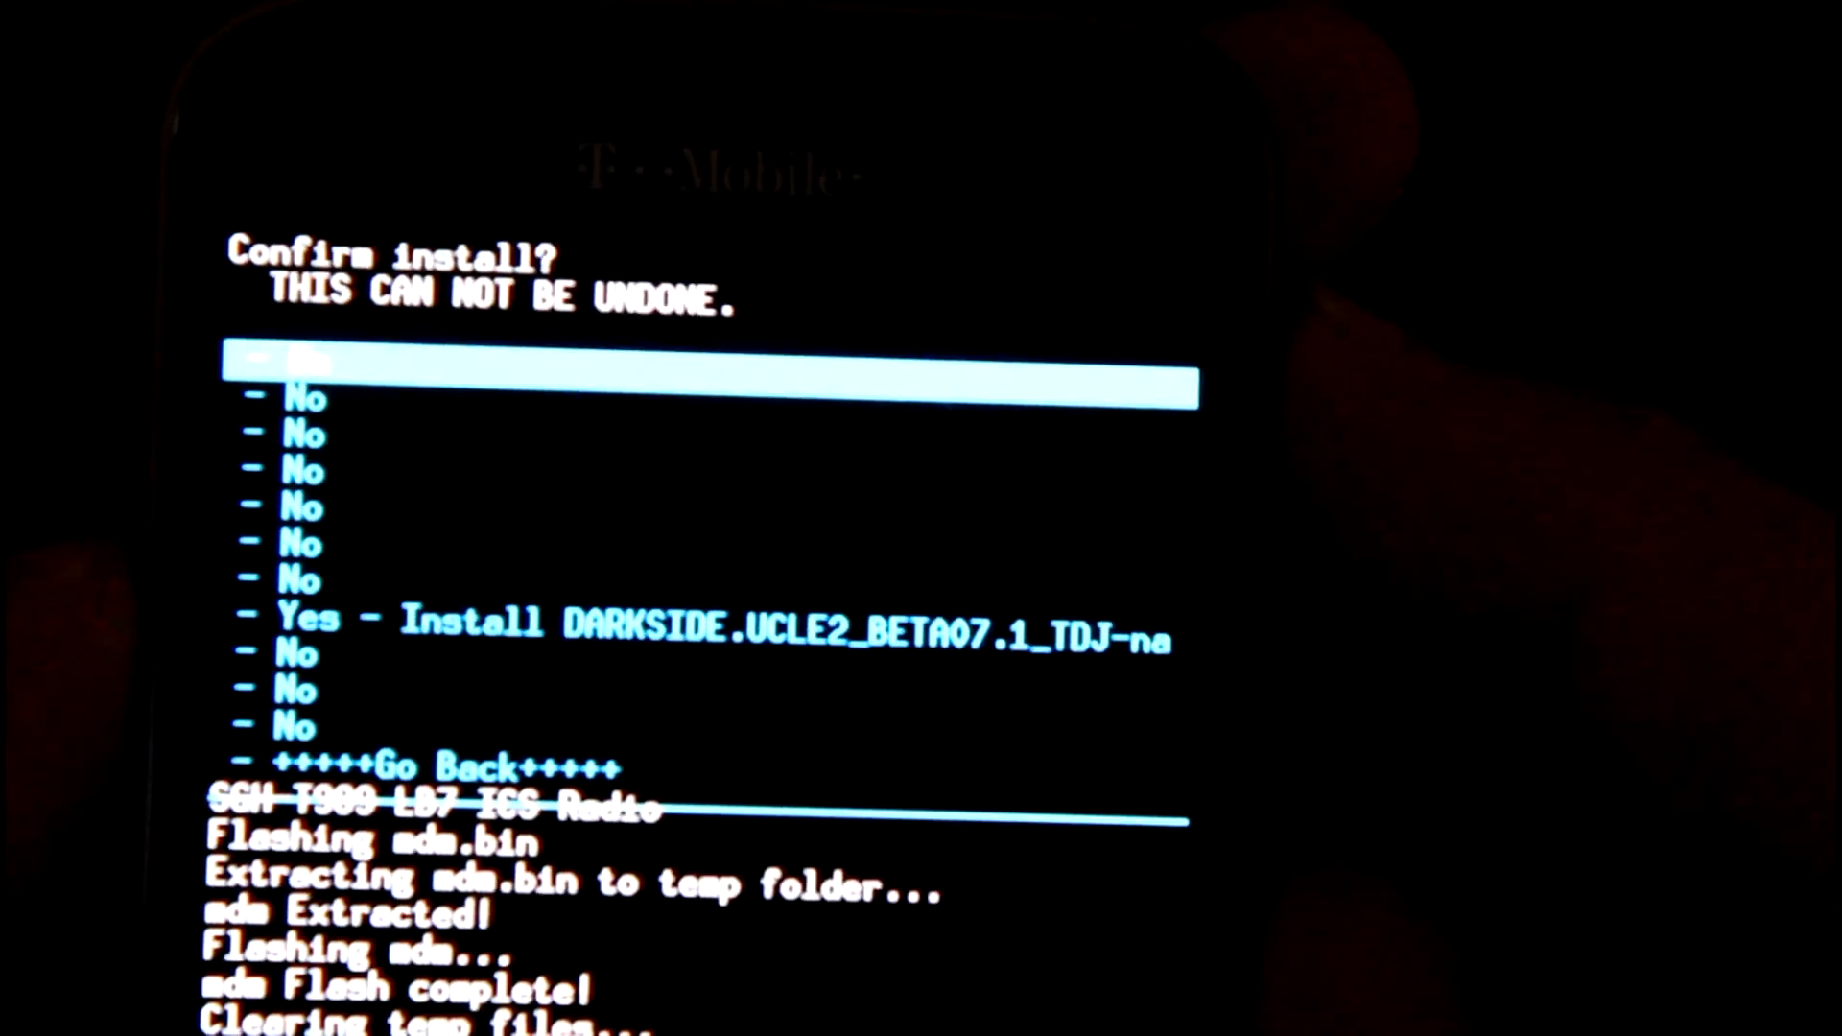
key("Down")
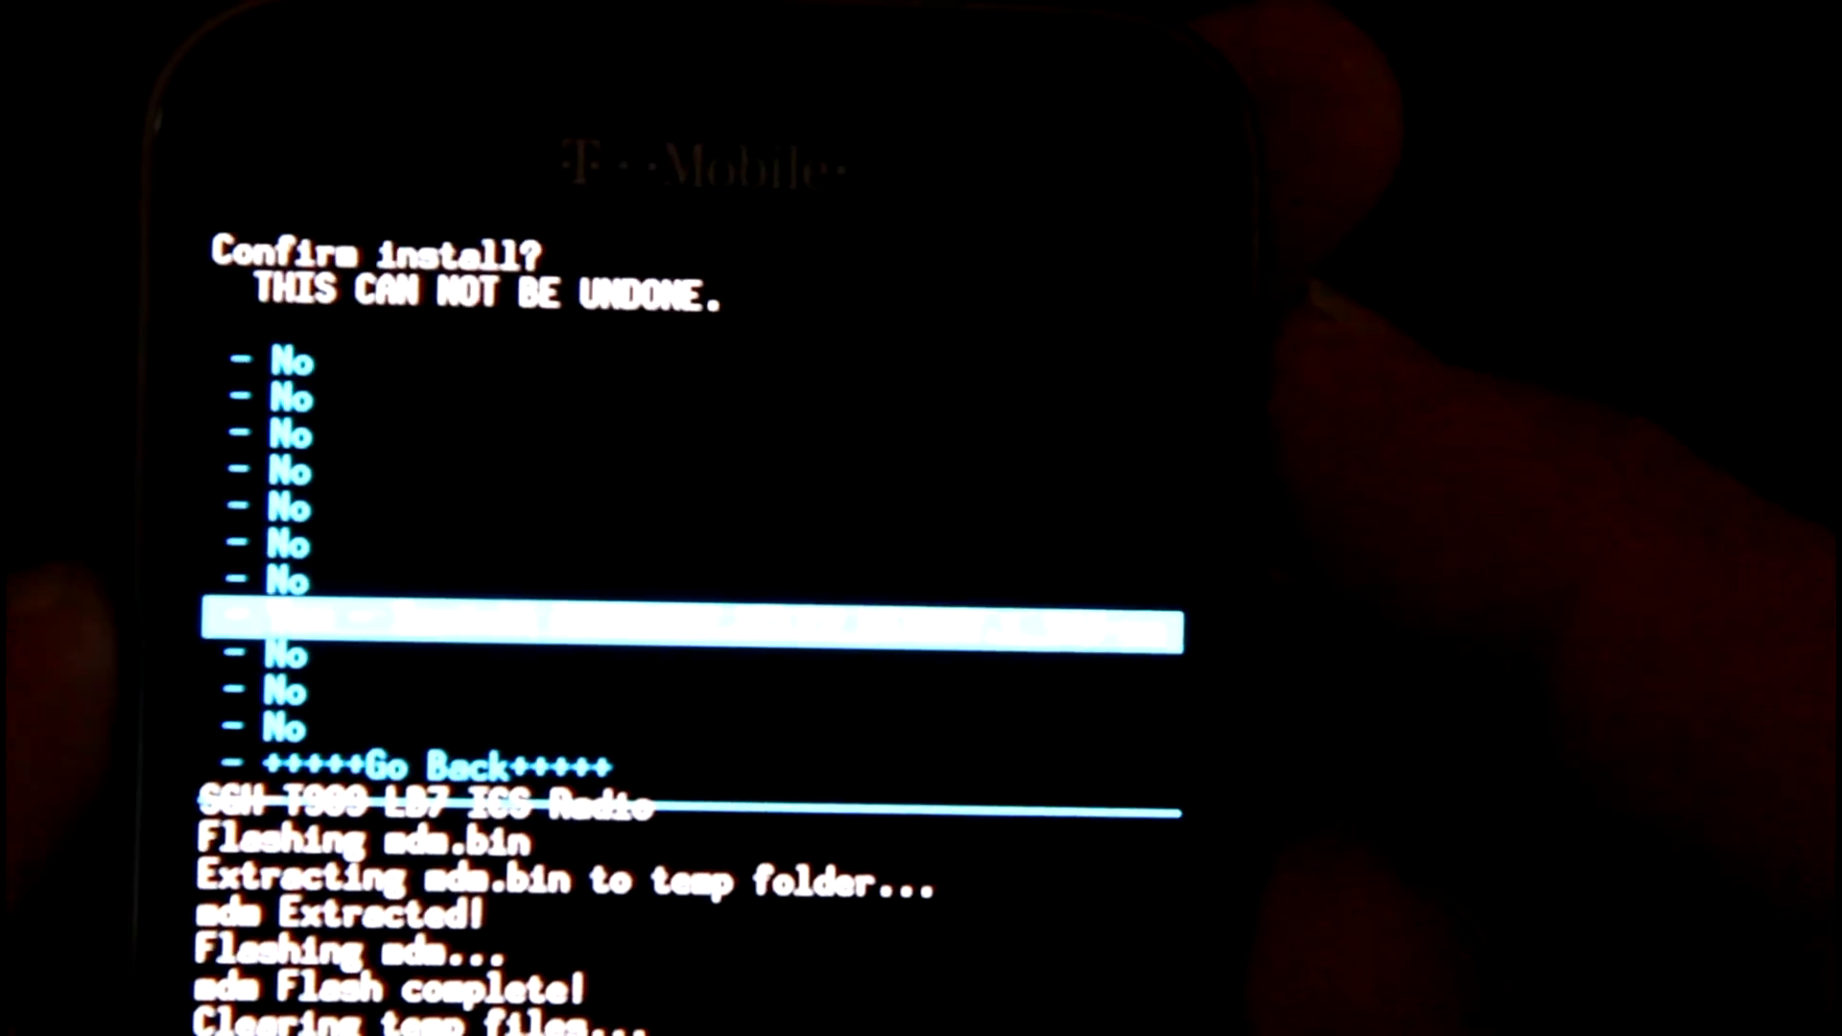